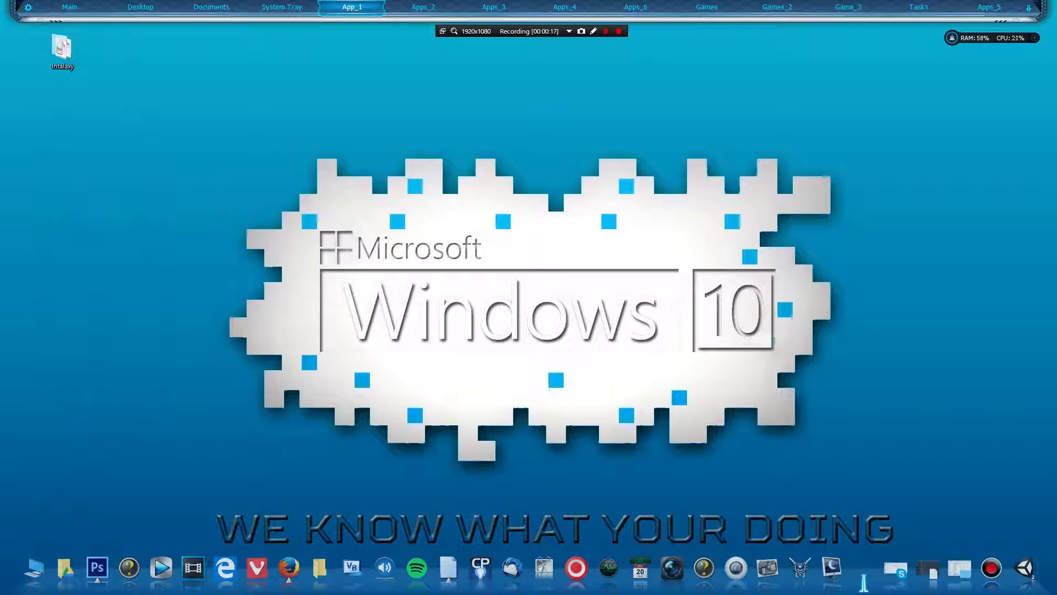
mouse_move(875, 270)
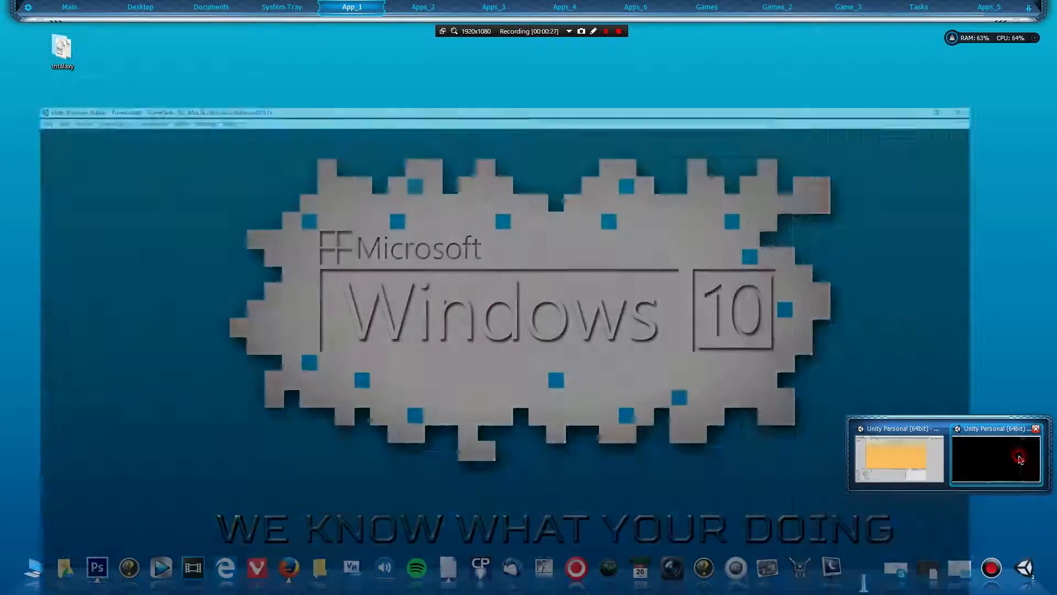
Bring the Unity editor with the TurretTest project to the foreground.
left_click(995, 455)
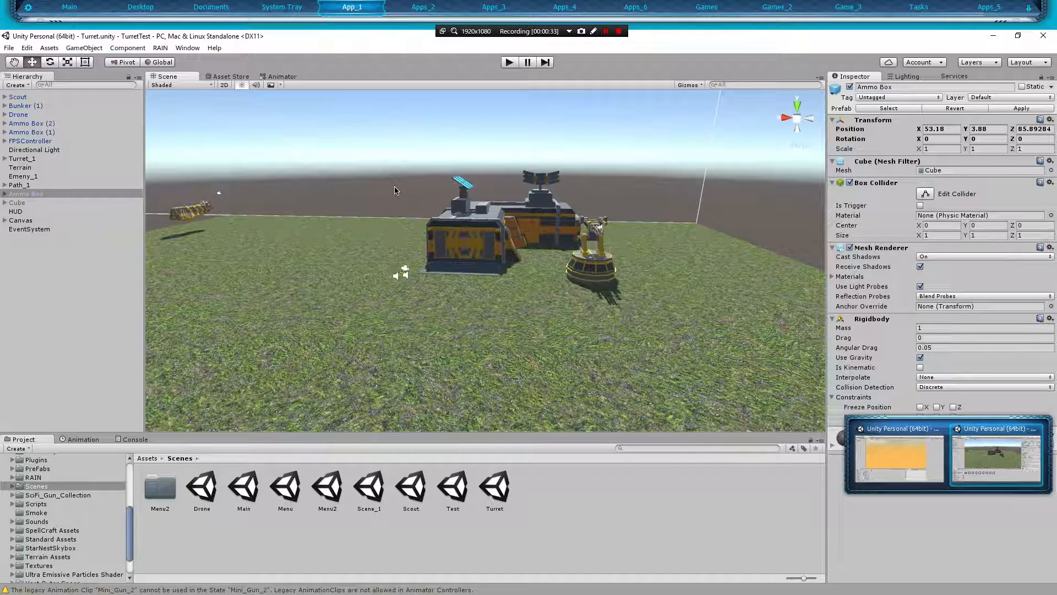
mouse_move(526, 259)
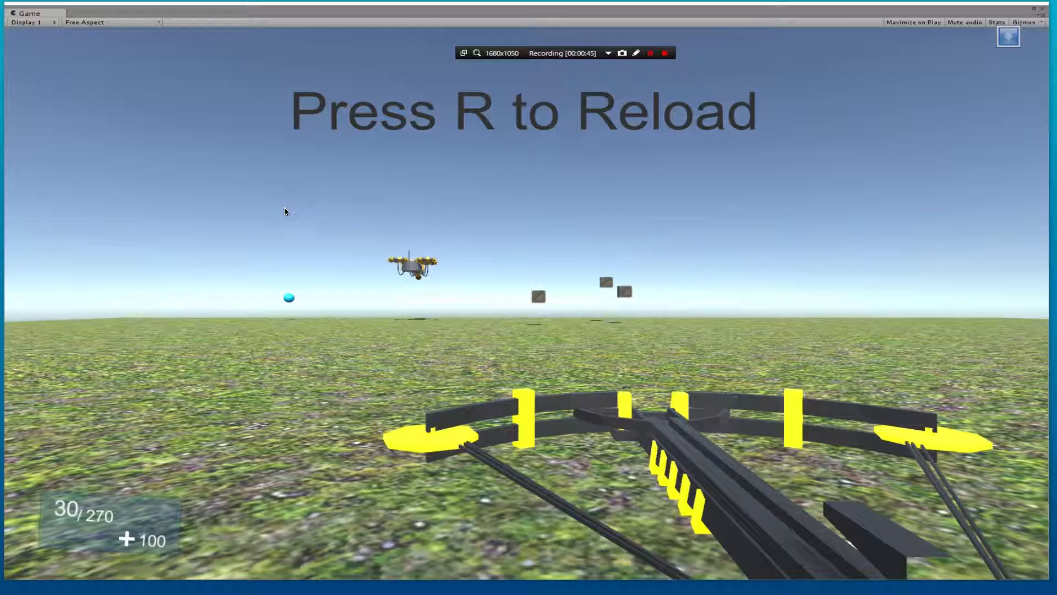
key("r")
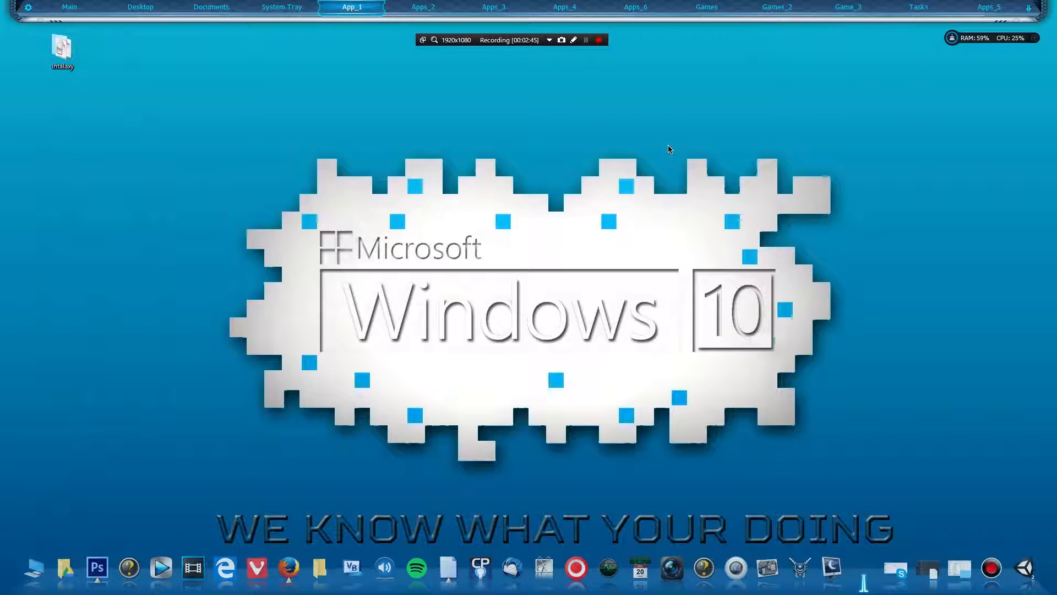
mouse_move(585, 64)
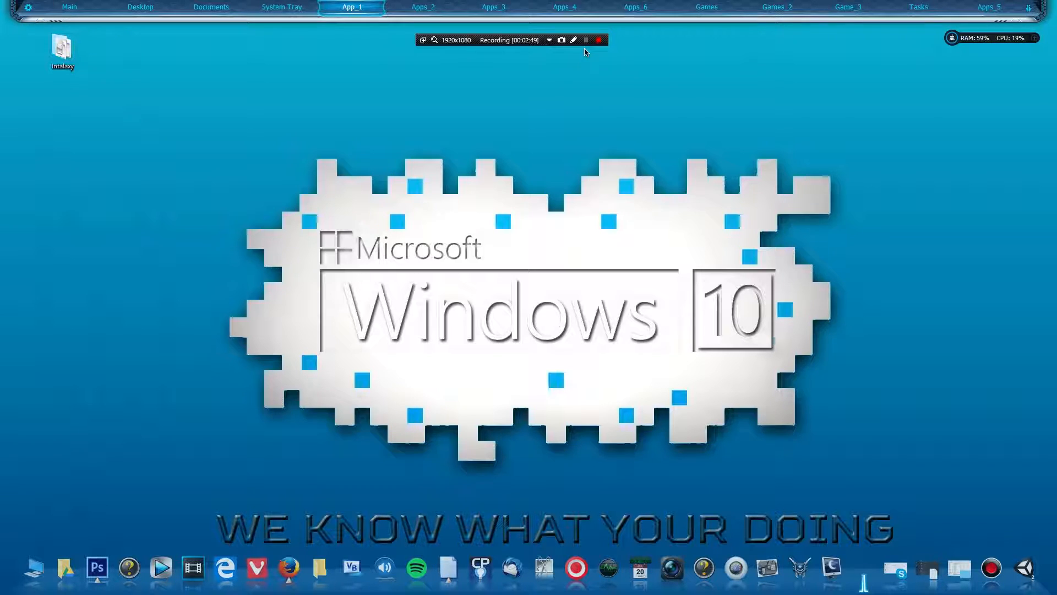
left_click(585, 40)
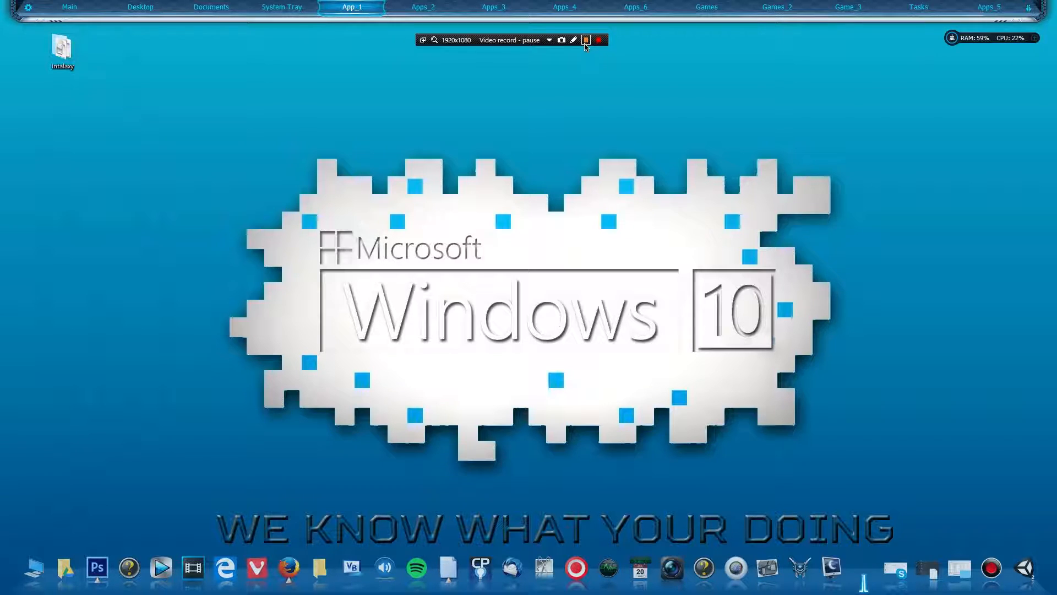
left_click(585, 40)
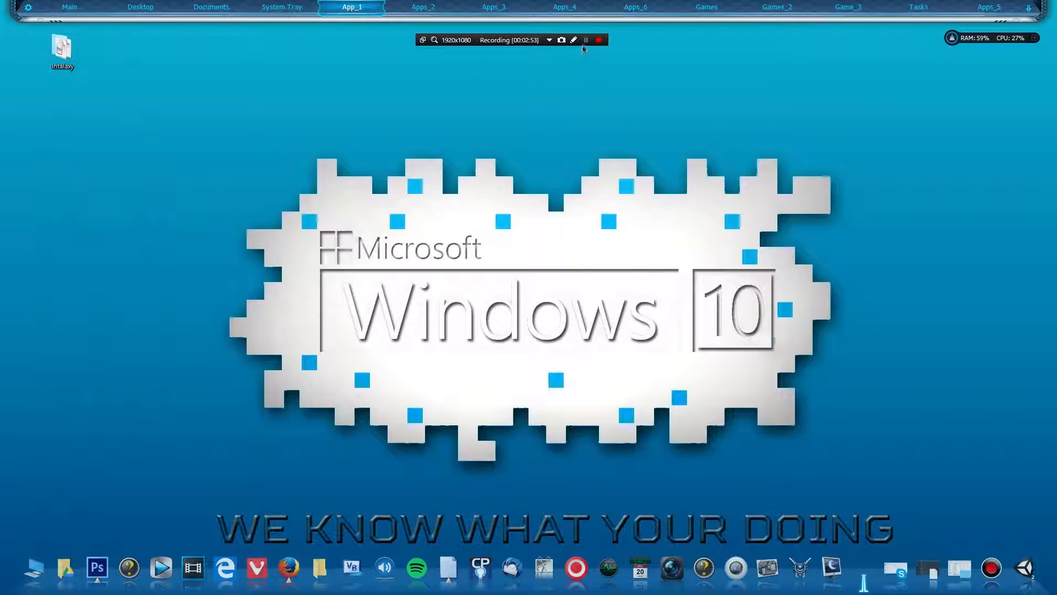
mouse_move(581, 86)
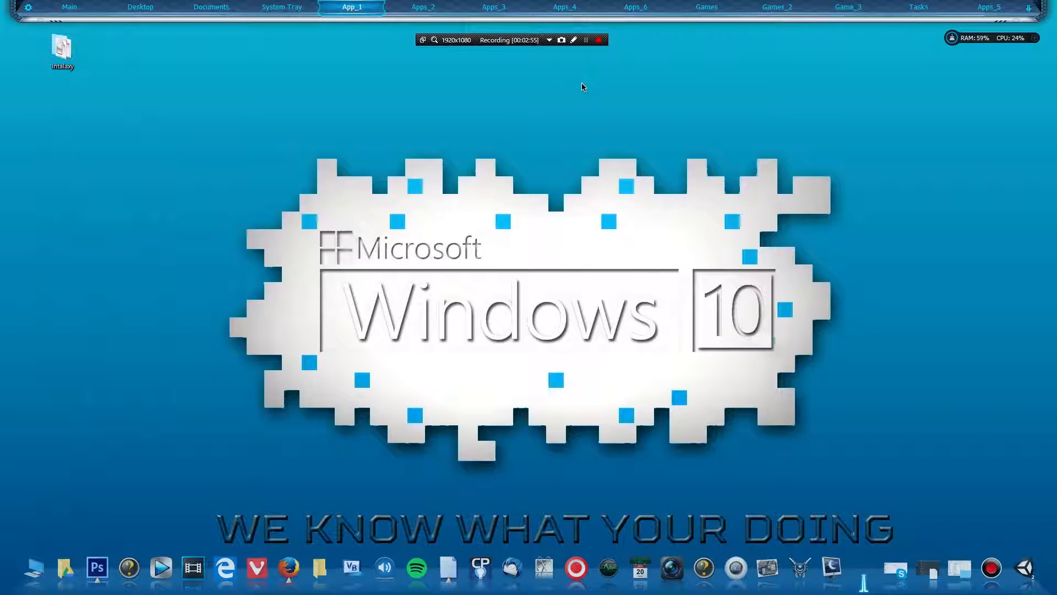